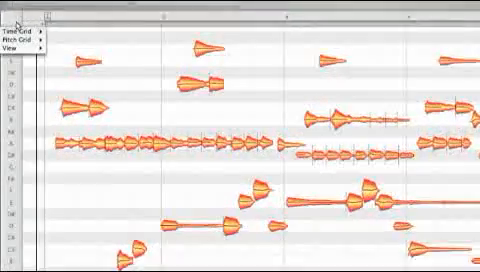
Reveal the pitch grid snap choices: No Snap, Scale Snap, Select Scale, Reference Pitch
click(24, 20)
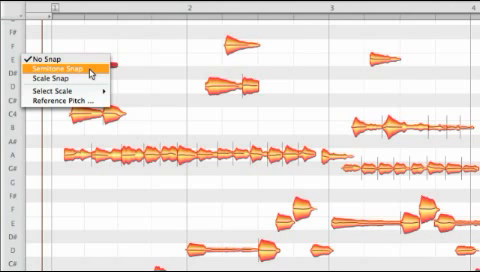
click(68, 64)
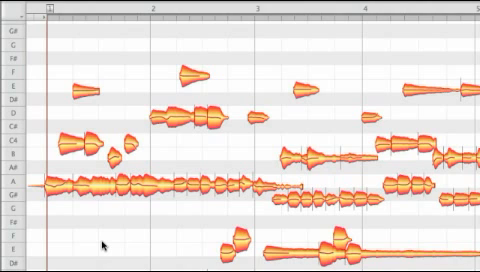
Set the reference pitch to A = 432 Hz instead of 440 Hz
click(20, 10)
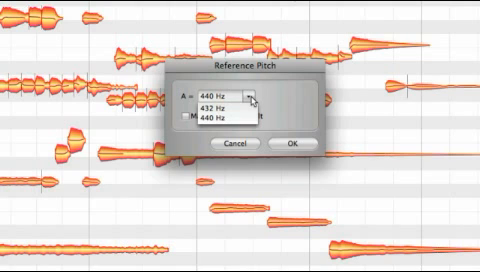
mouse_move(224, 104)
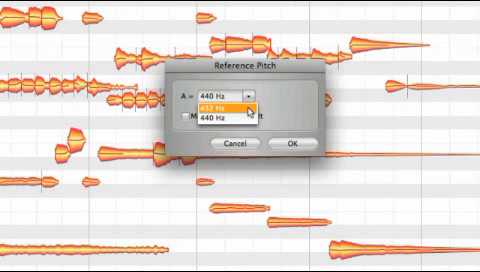
click(226, 104)
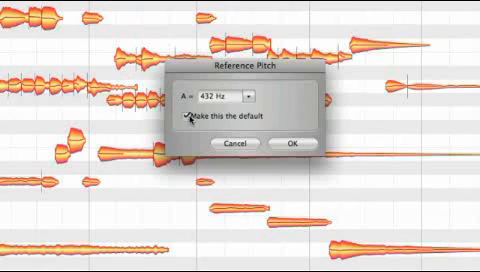
Make 432 Hz the default reference pitch and show it listed in Preferences
click(196, 120)
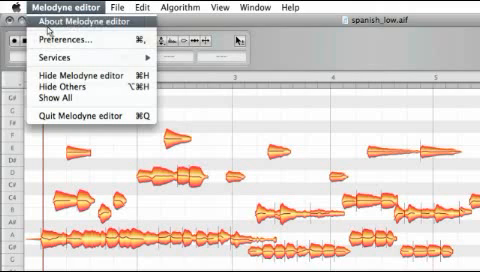
click(62, 40)
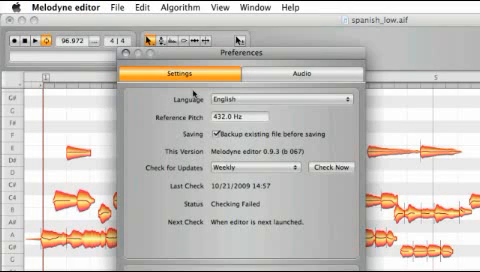